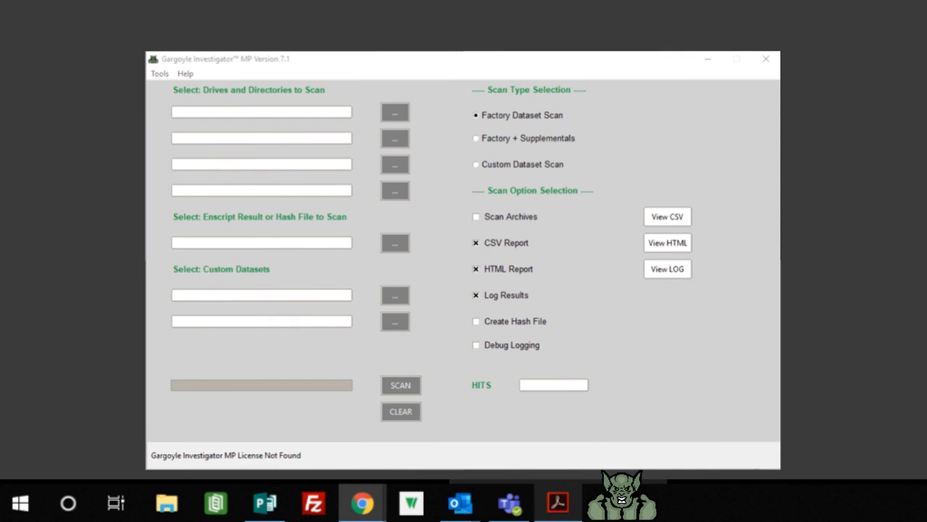
Bring up the Tools menu listing the Generate Custom Dataset File command.
click(159, 73)
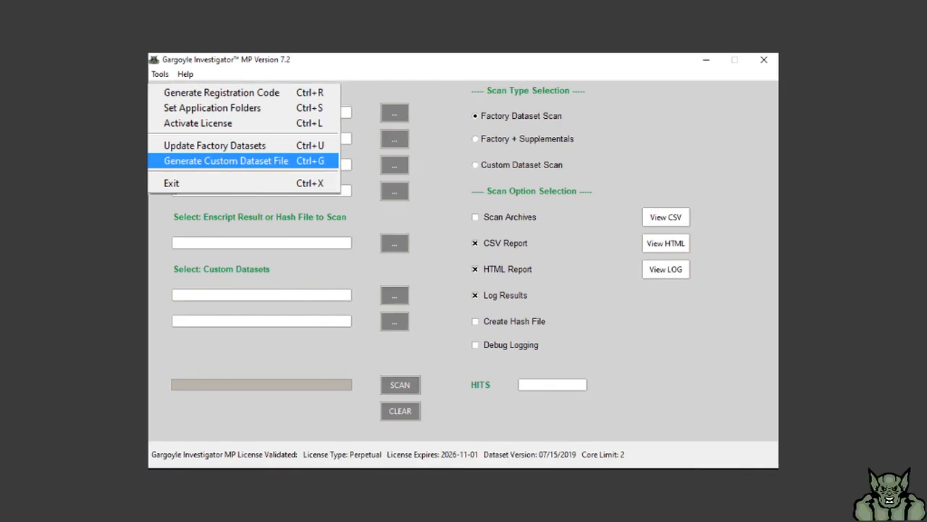
Start Generate Custom Dataset File and select Desktop > Threats as the source folder.
click(226, 159)
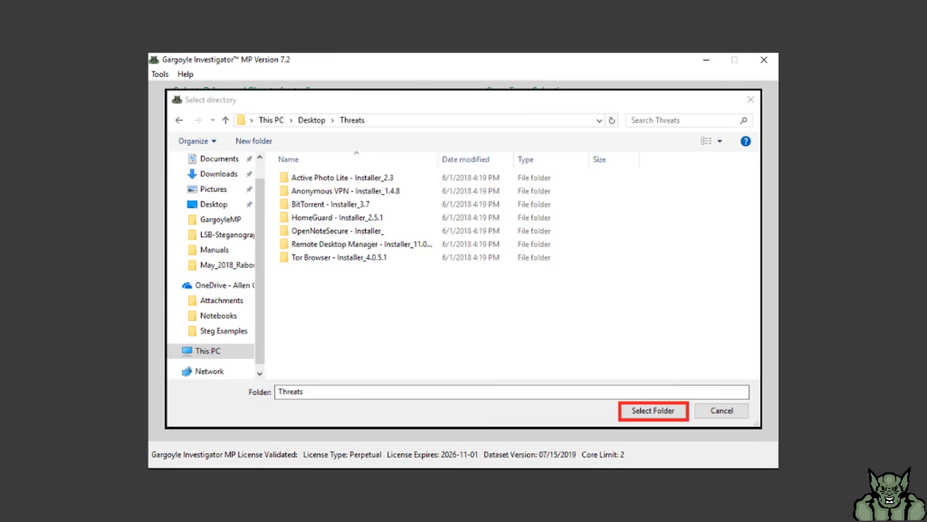
click(652, 410)
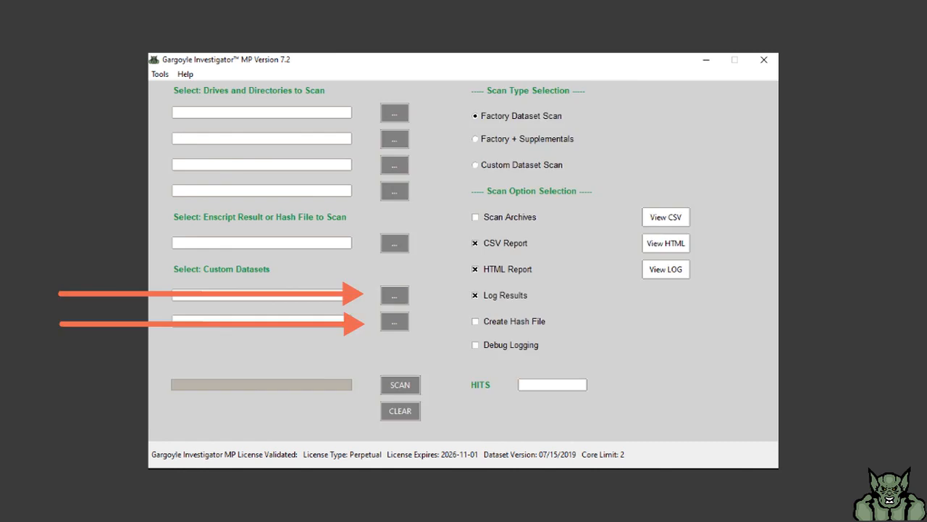
Load custom-dataset.csv from CustomDatasets into the first Custom Datasets slot.
click(395, 295)
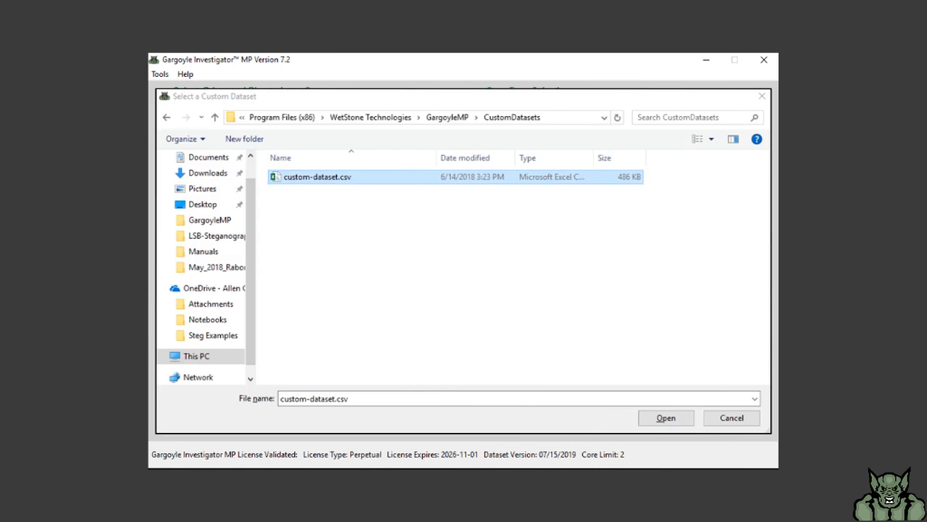
click(663, 417)
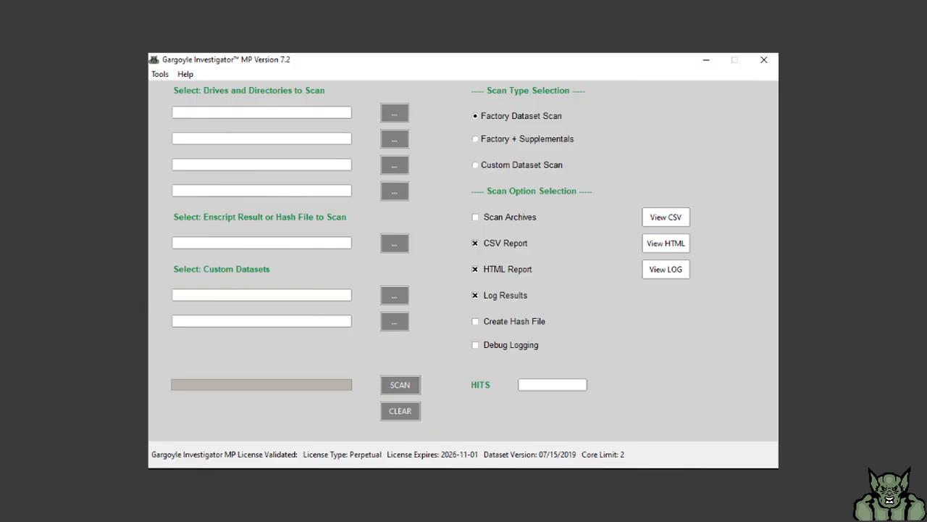